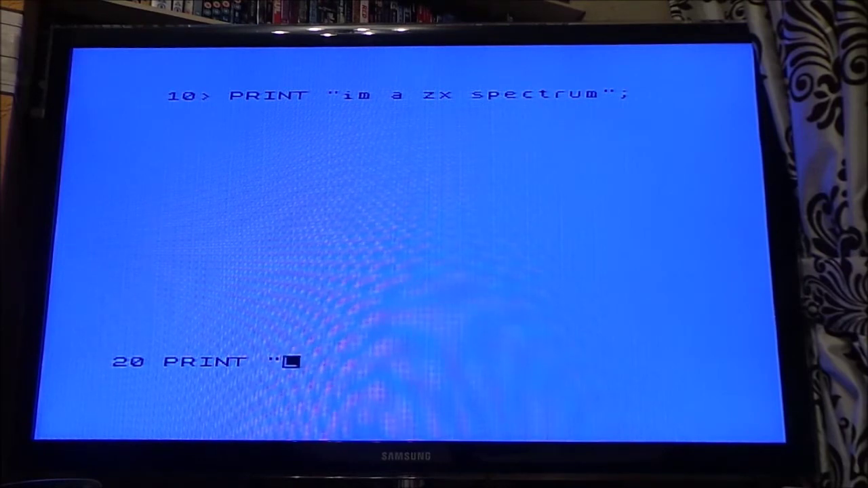
pyautogui.write('fron')
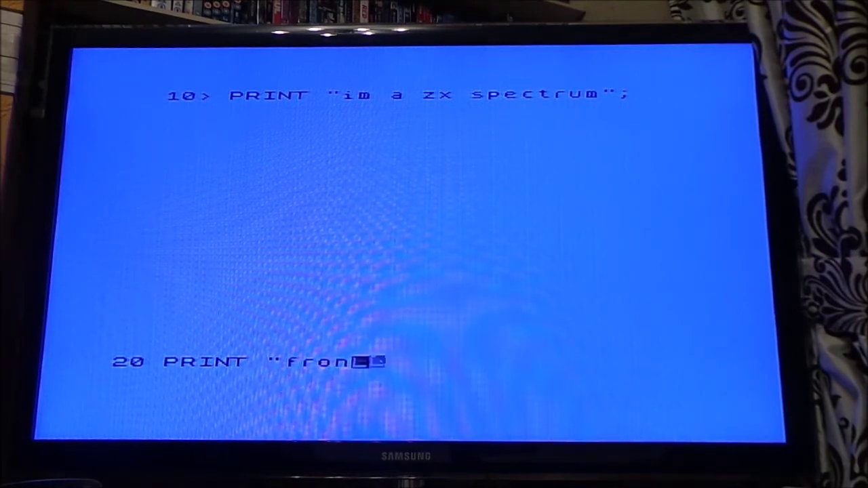